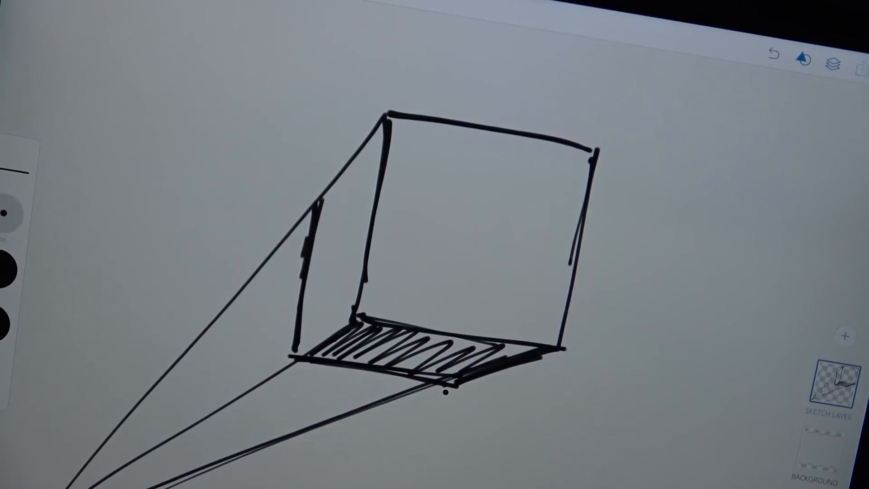
Bring up the share menu listing destinations like Creative Cloud Files for the box sketch.
left_click(860, 62)
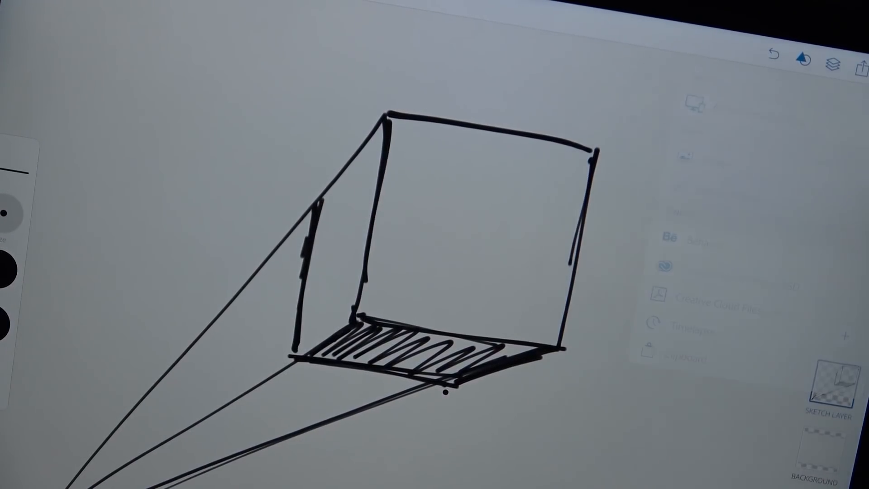